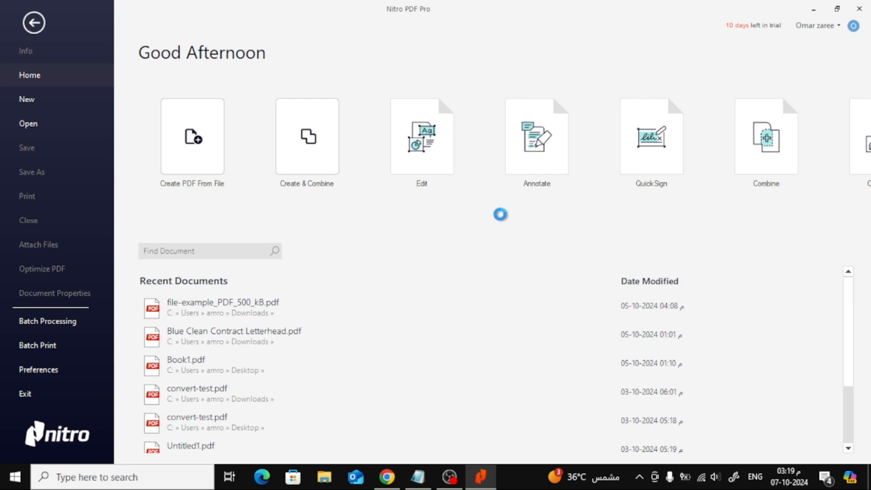
pyautogui.moveTo(502, 218)
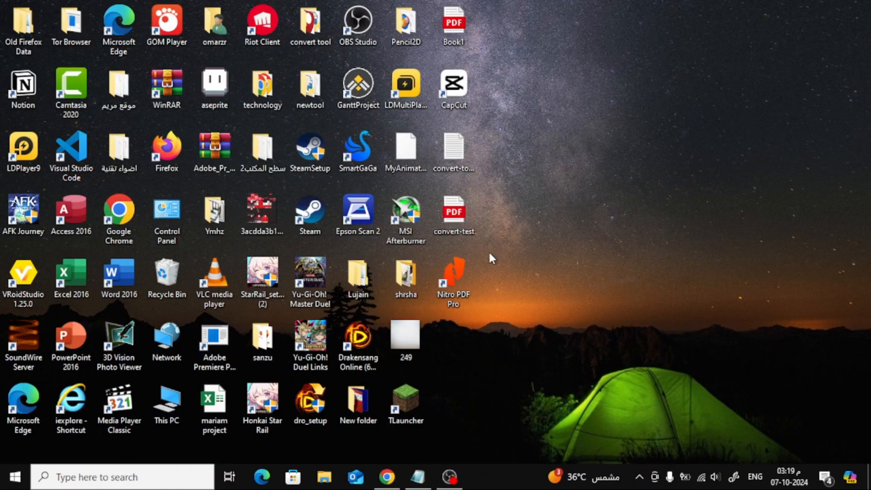
# Launch Nitro PDF Pro with the example PDF and scroll to page 5 of 5
pyautogui.doubleClick(453, 277)
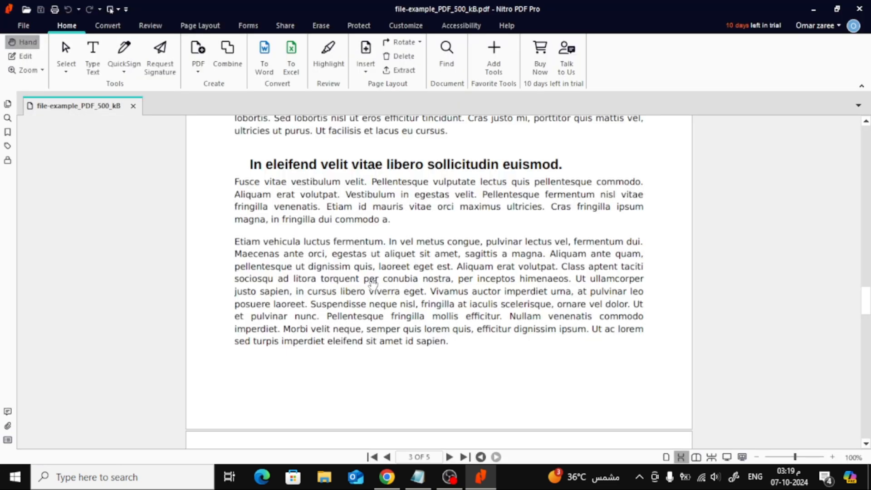
pyautogui.scroll(-3)
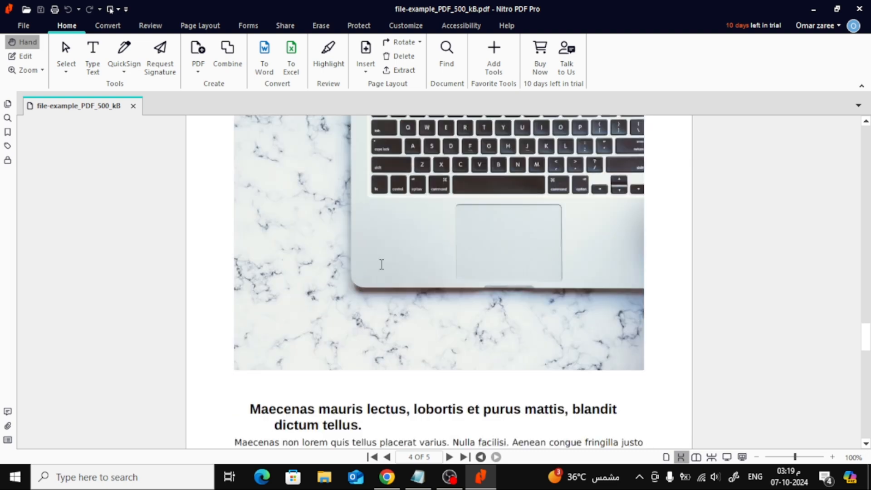
pyautogui.scroll(-3)
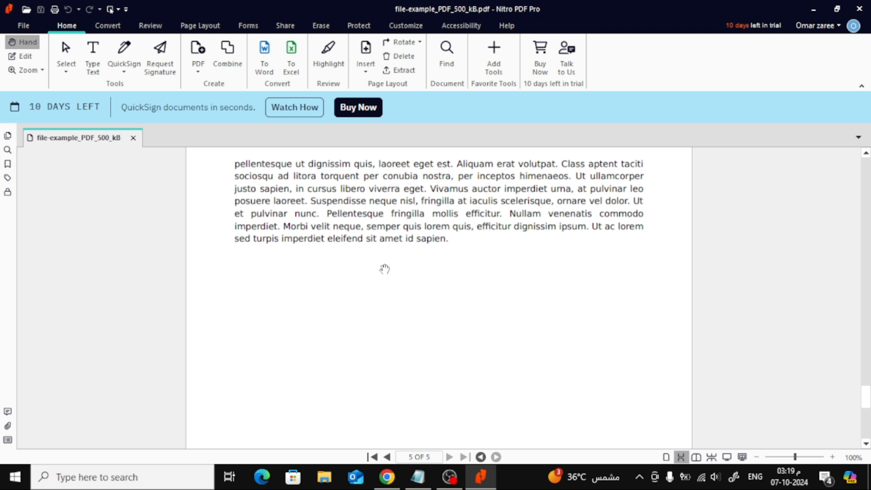
pyautogui.moveTo(133, 20)
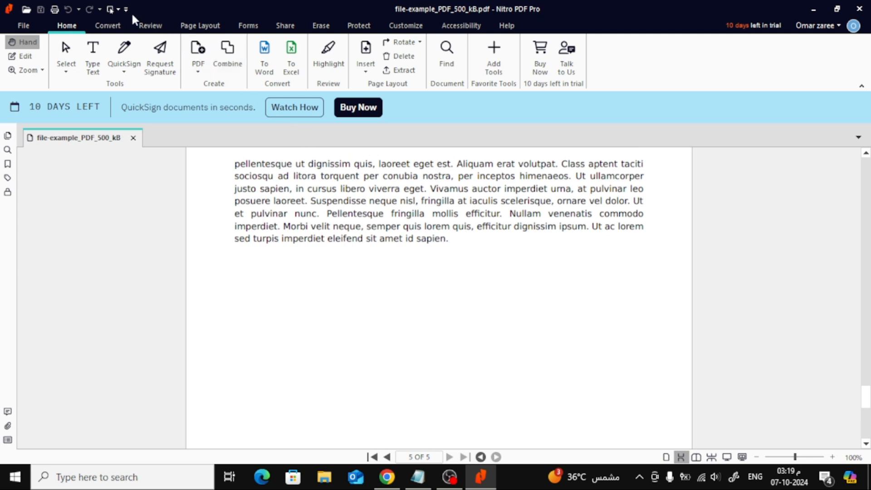
# Start adding an image from a file via Review, Add Image, From File
pyautogui.click(151, 25)
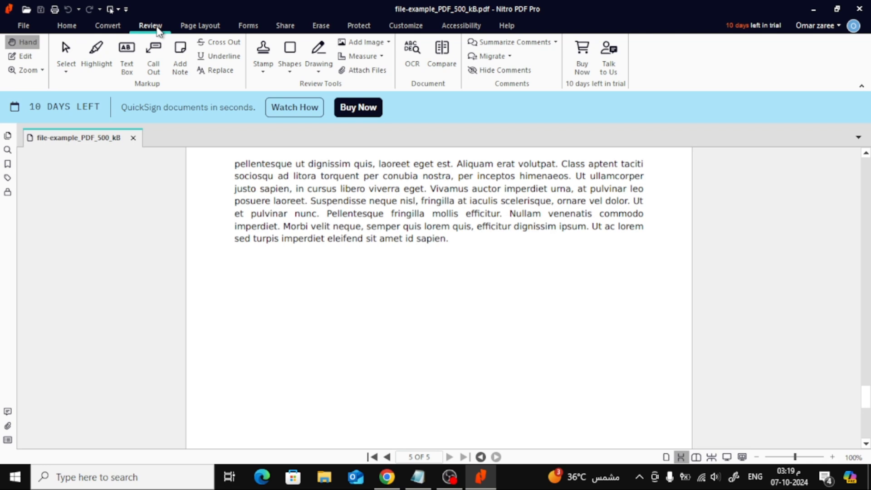
pyautogui.moveTo(361, 55)
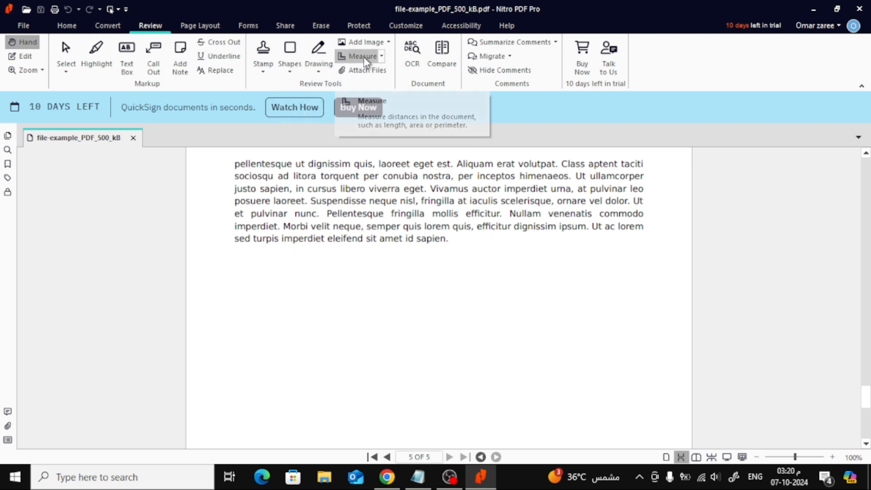
pyautogui.moveTo(367, 42)
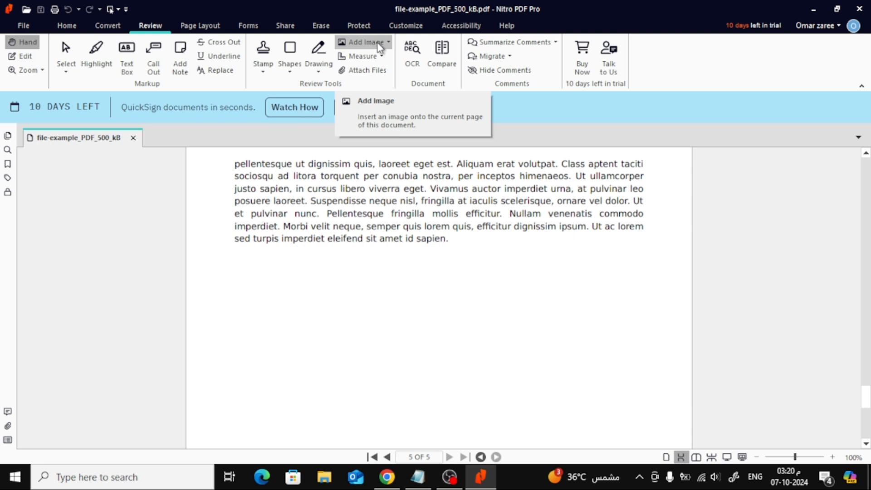
pyautogui.click(388, 42)
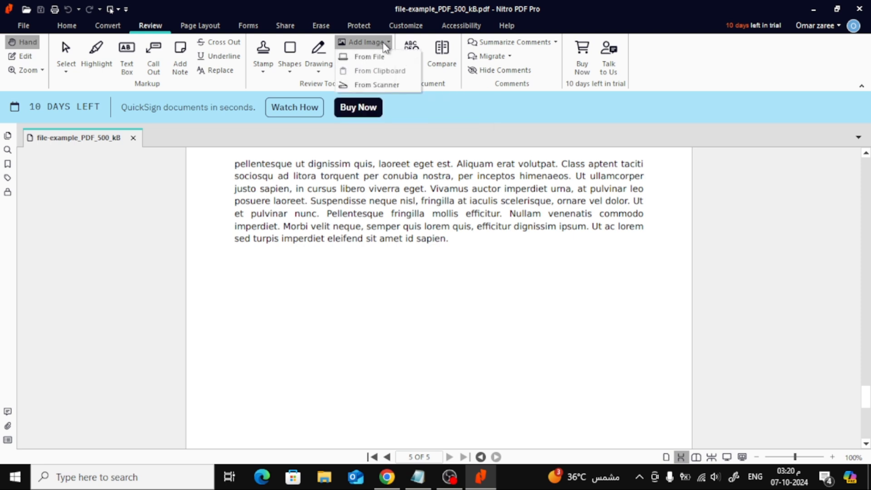
pyautogui.moveTo(369, 57)
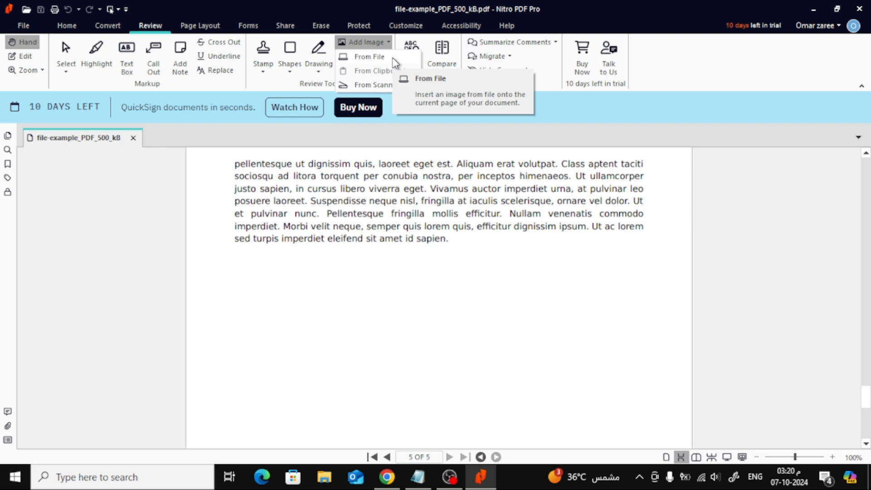
pyautogui.click(368, 56)
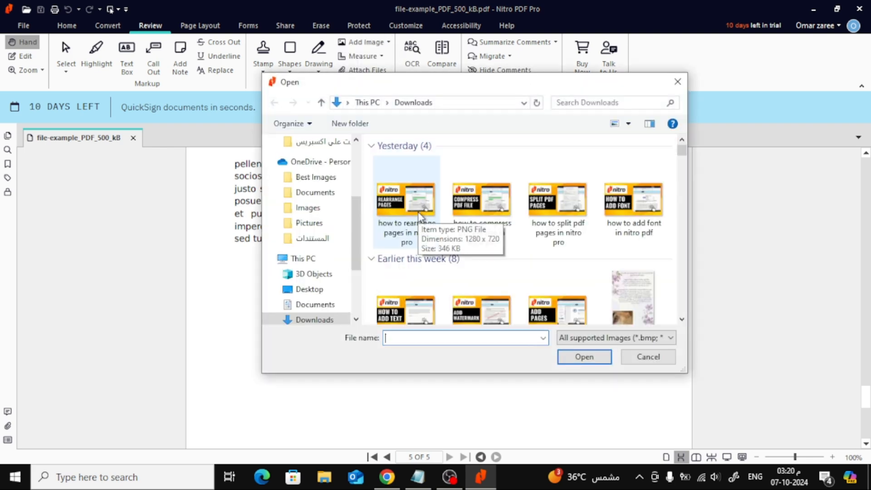
# Insert the 'how to rearrange pages in nitro pro' image onto page 5
pyautogui.click(406, 199)
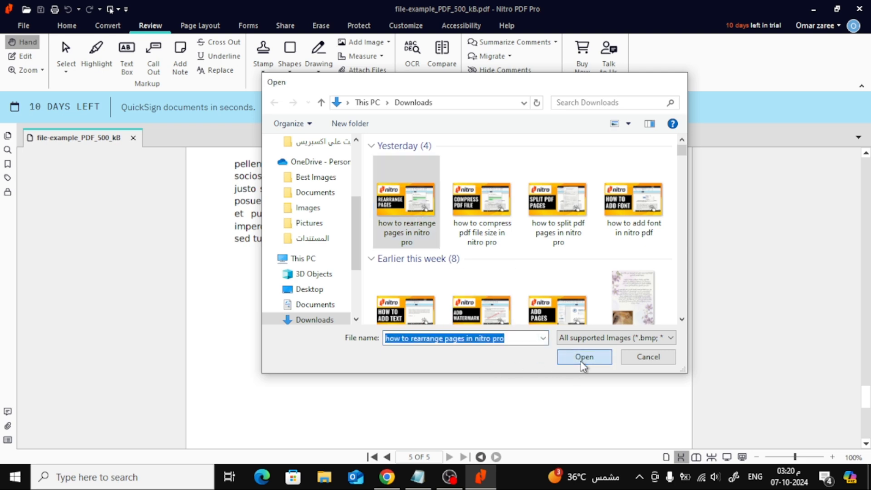
pyautogui.click(584, 357)
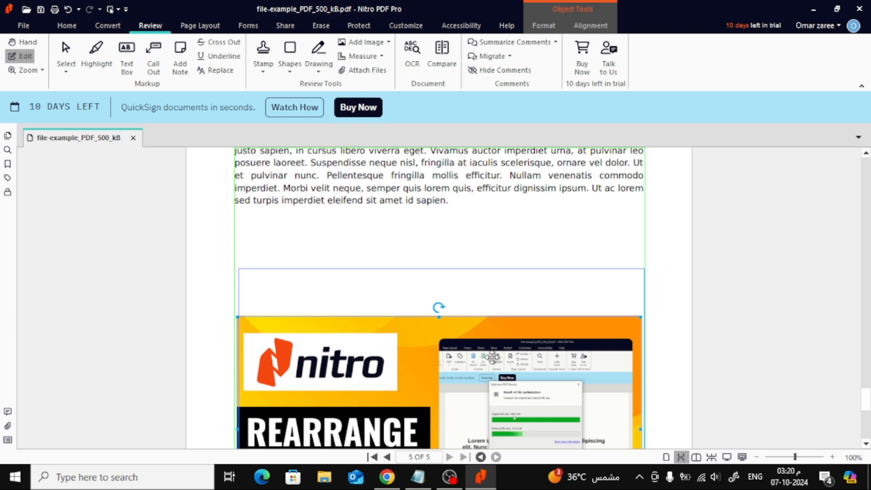